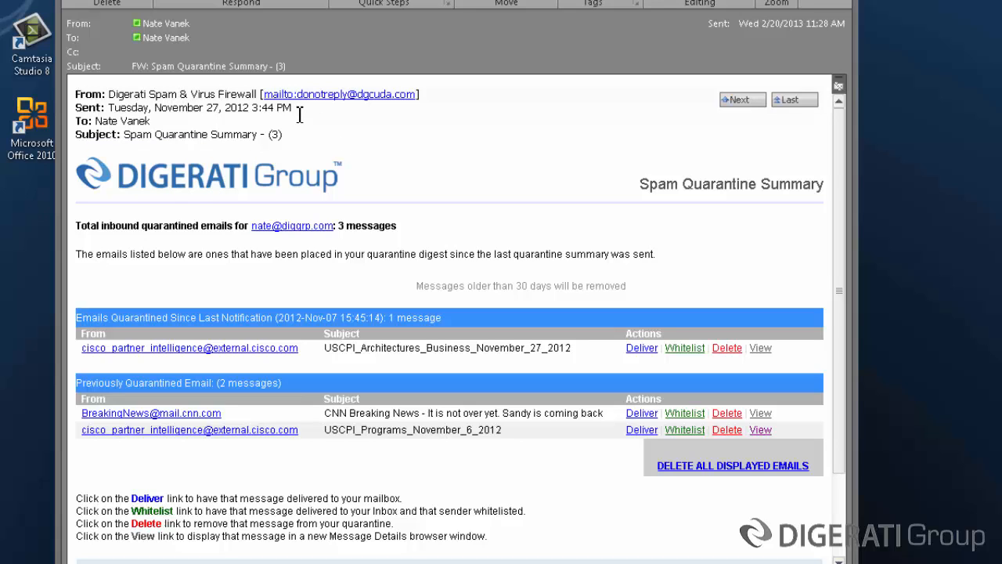
mouse_move(138, 359)
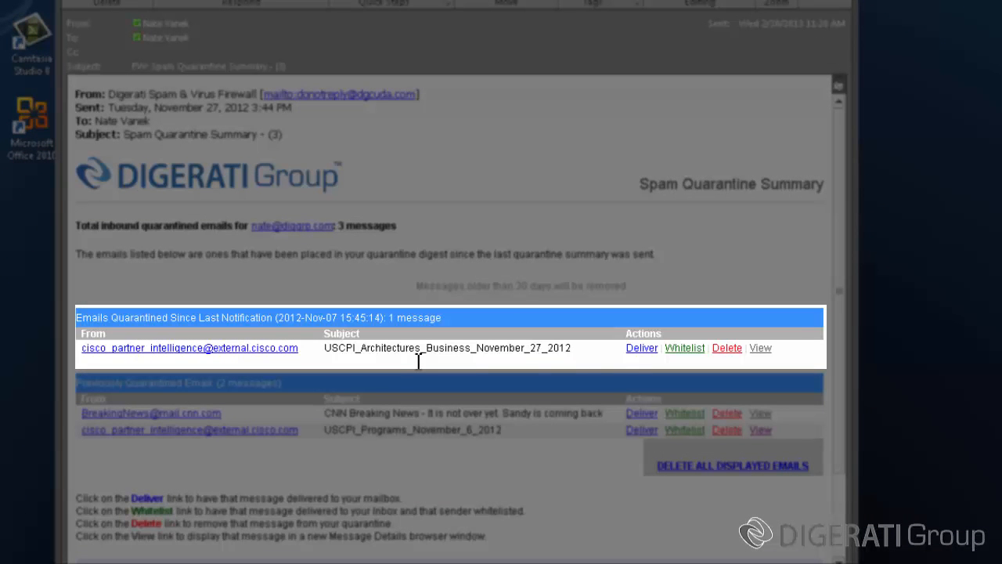
mouse_move(636, 358)
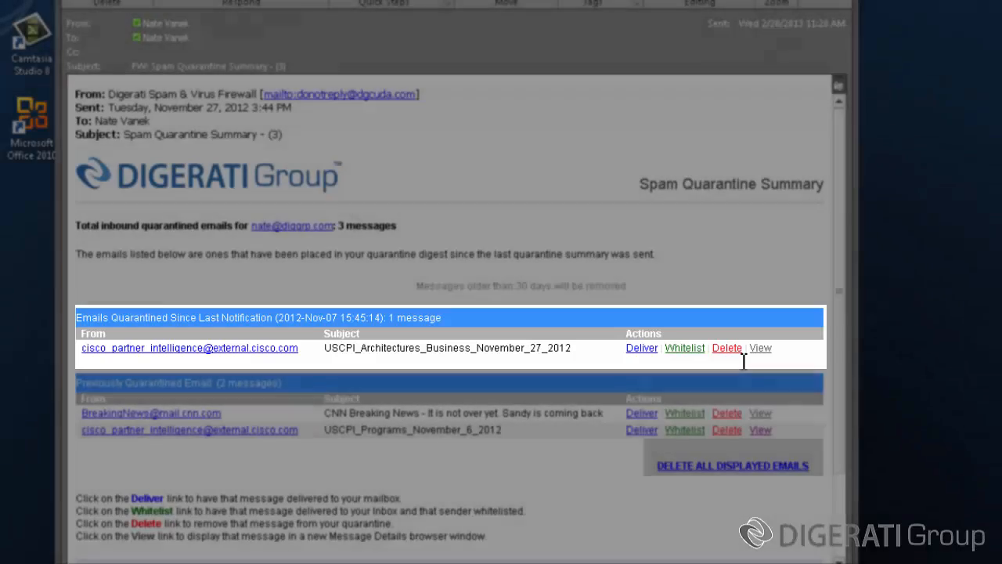
- Scroll the summary email and follow the link to the entire Quarantine Inbox
scroll(down, 3)
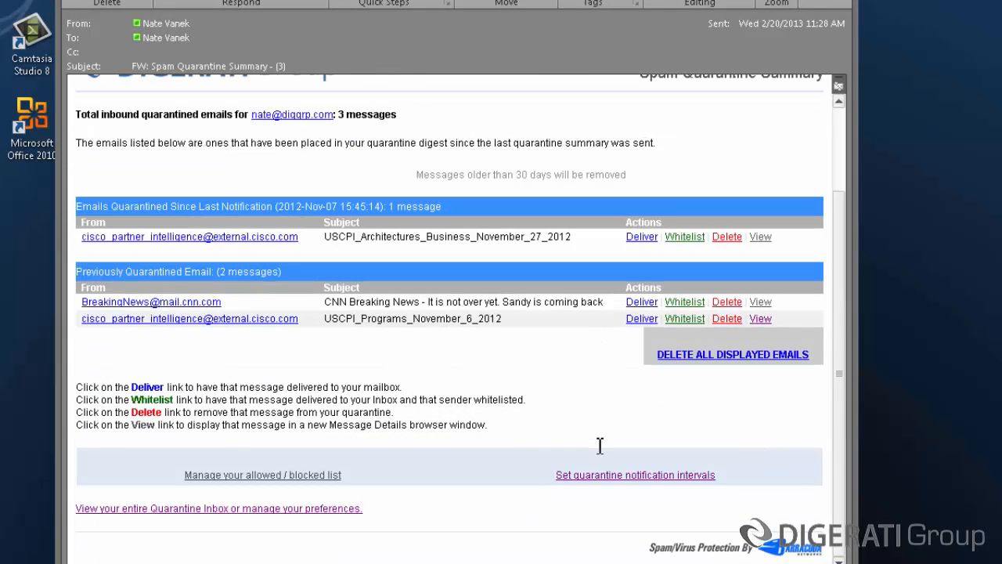
mouse_move(329, 517)
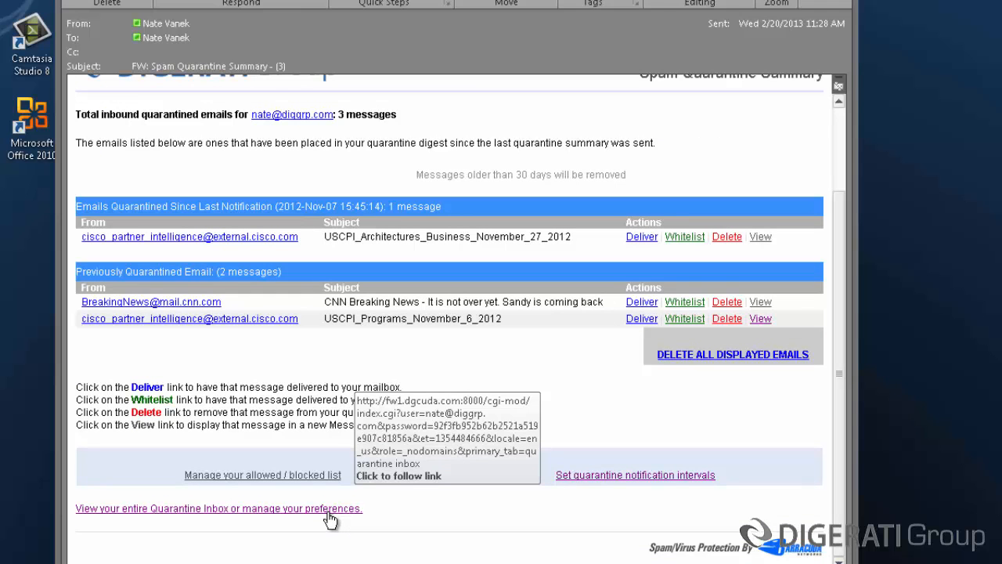
click(217, 508)
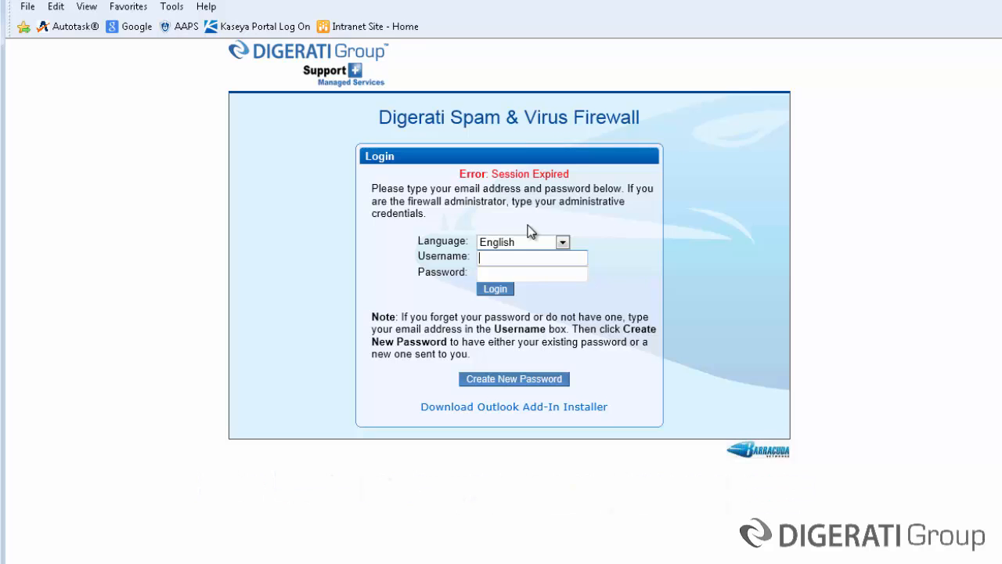
- Pick the saved username, then use the account email's direct quarantine access link instead
text(n)
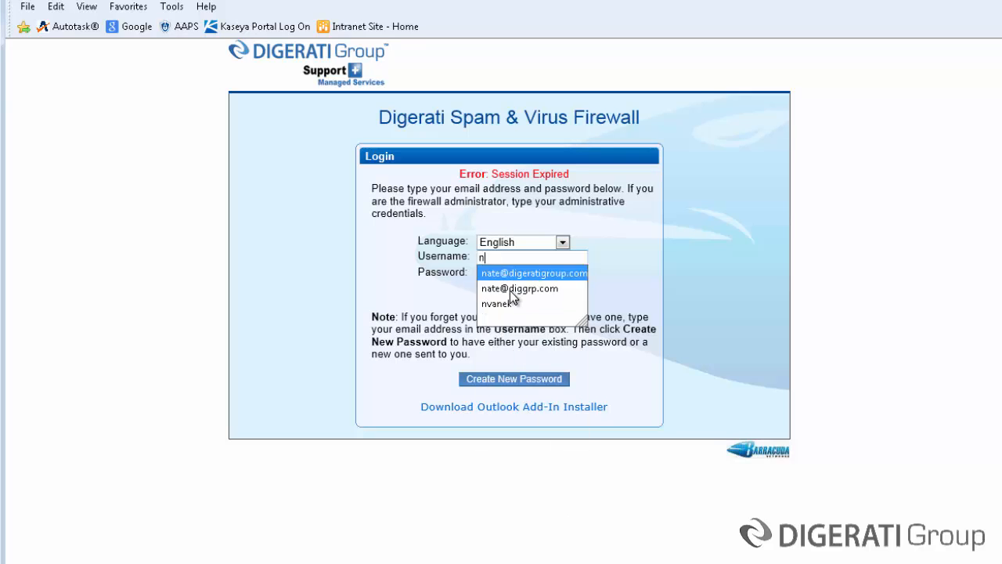
click(519, 288)
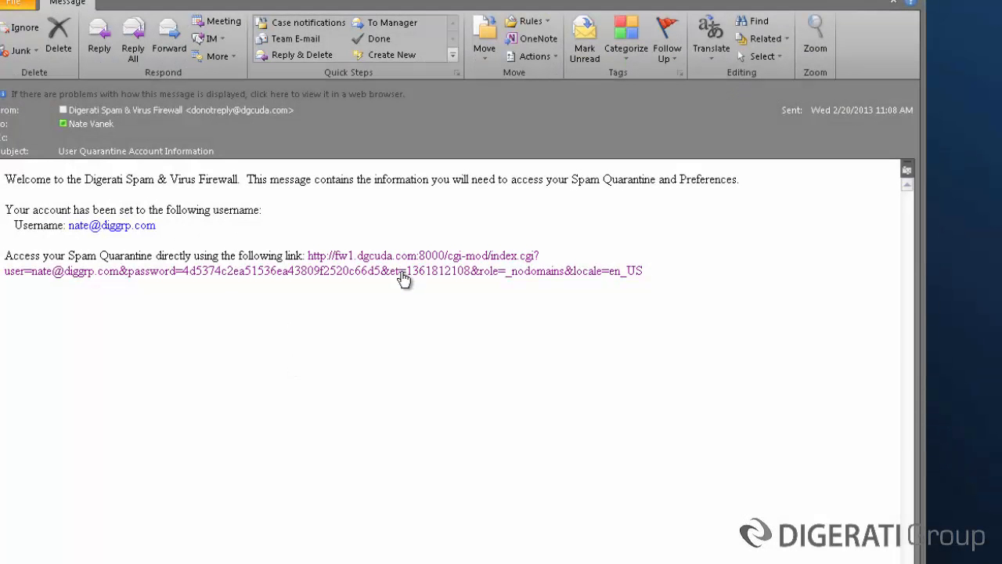
click(421, 256)
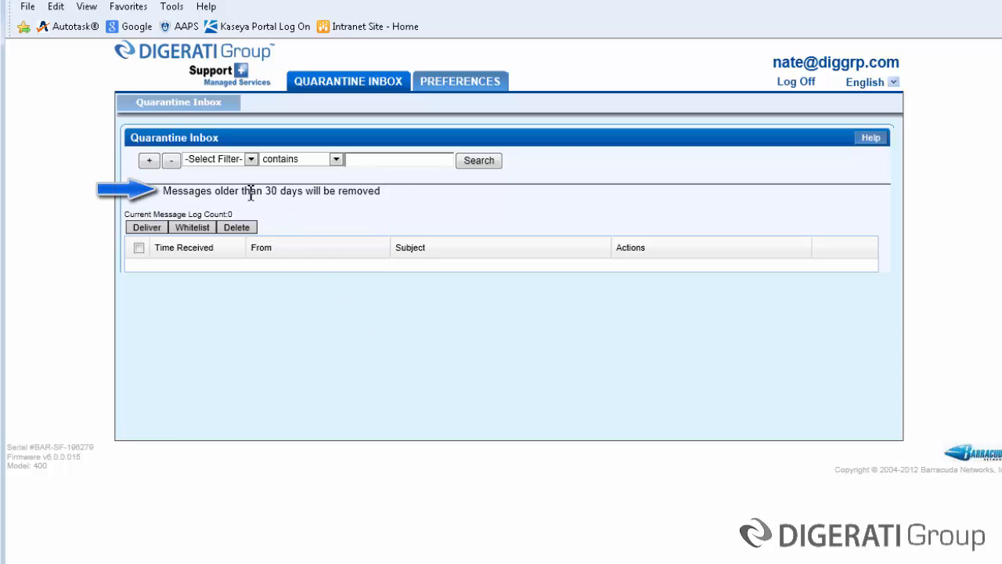
mouse_move(296, 199)
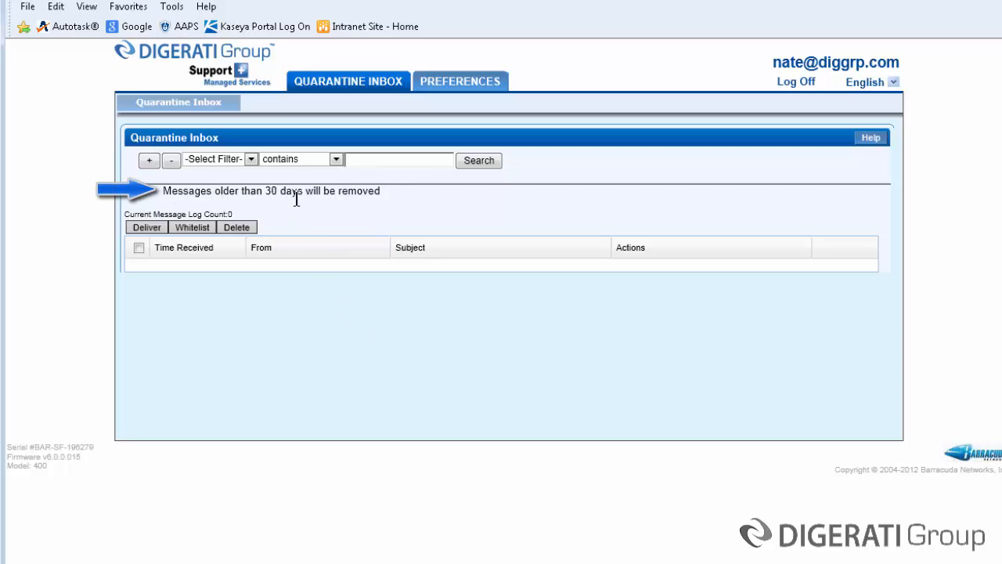
mouse_move(389, 202)
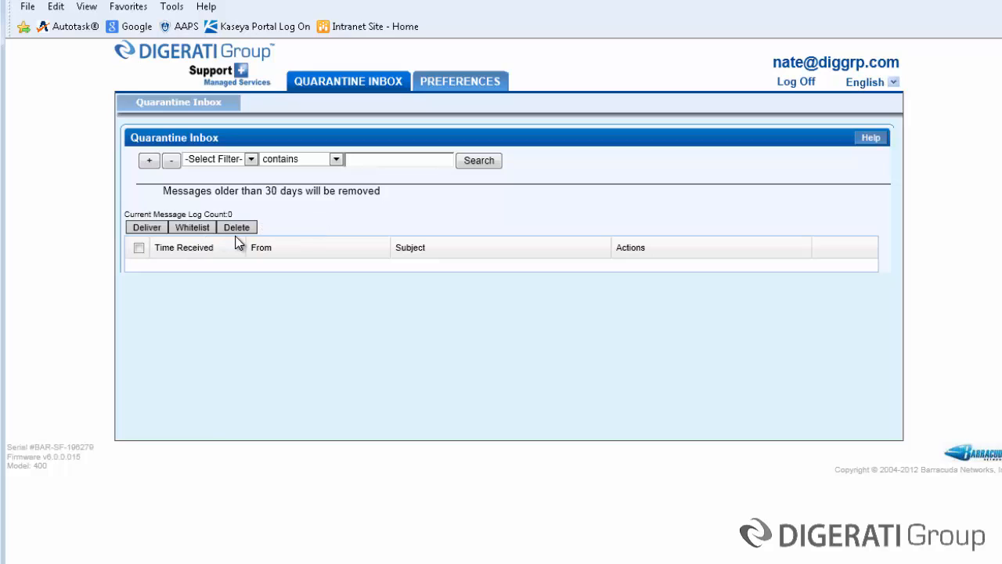
mouse_move(229, 283)
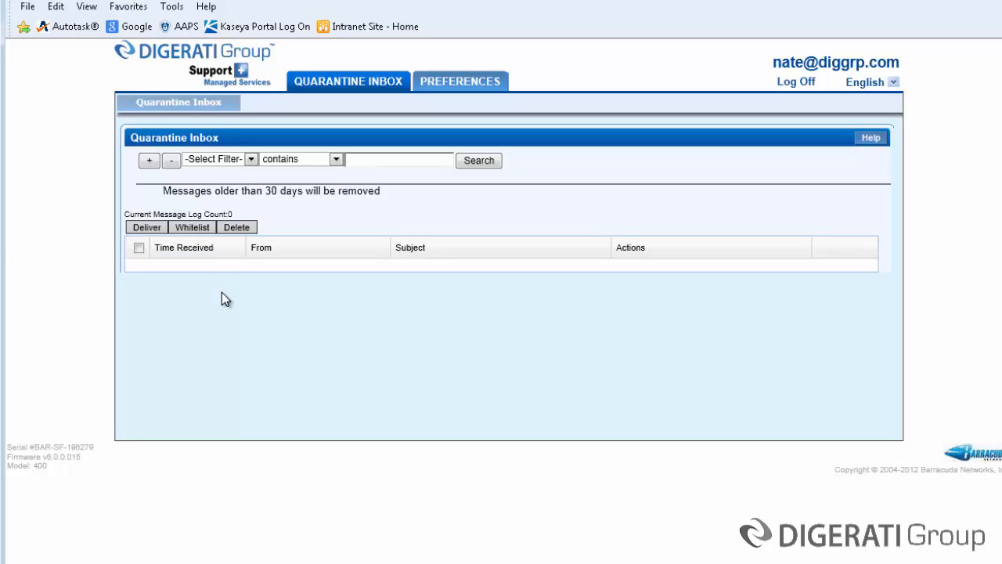
mouse_move(747, 100)
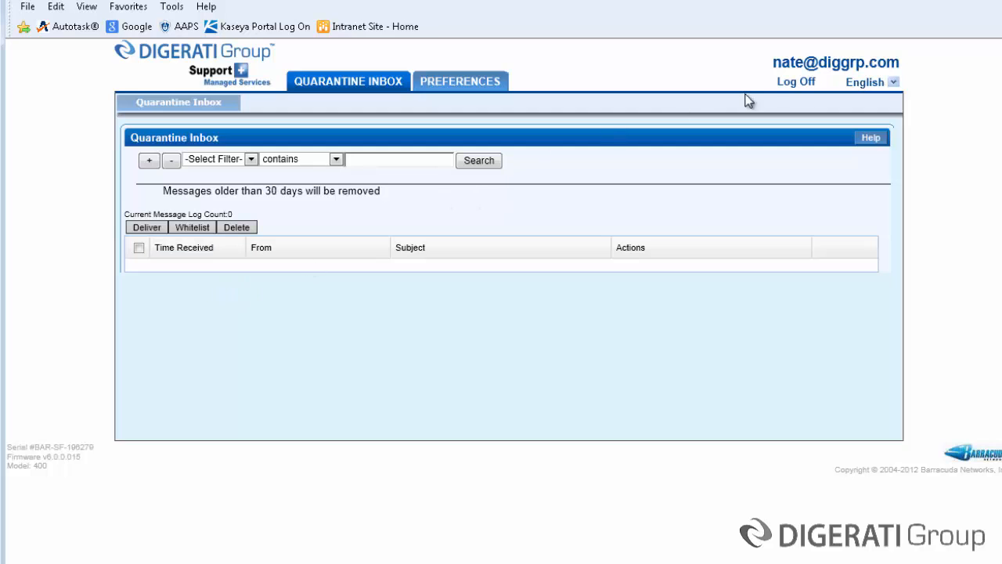